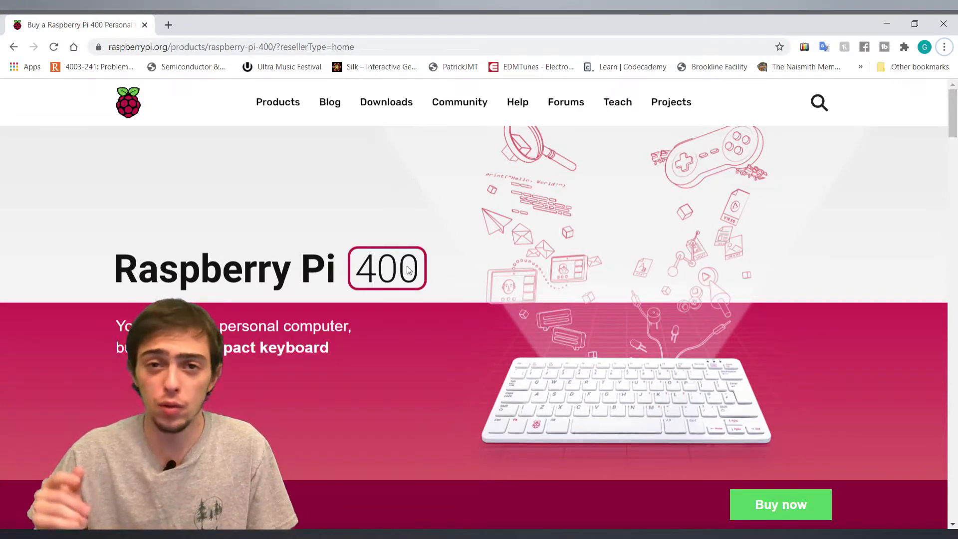
- Scroll the Raspberry Pi 400 page past the computer, keyboard and kit sections to 'Make games'
scroll(down, 3)
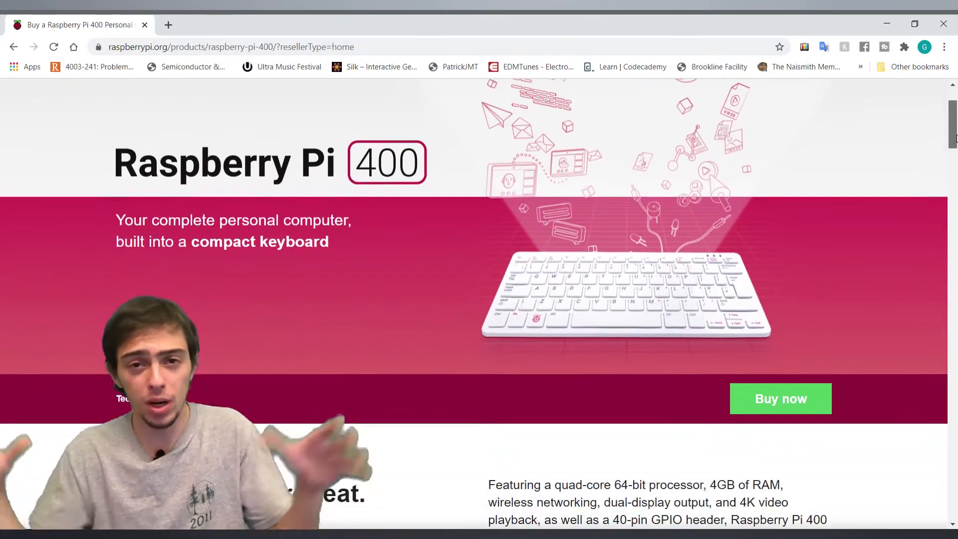
scroll(down, 3)
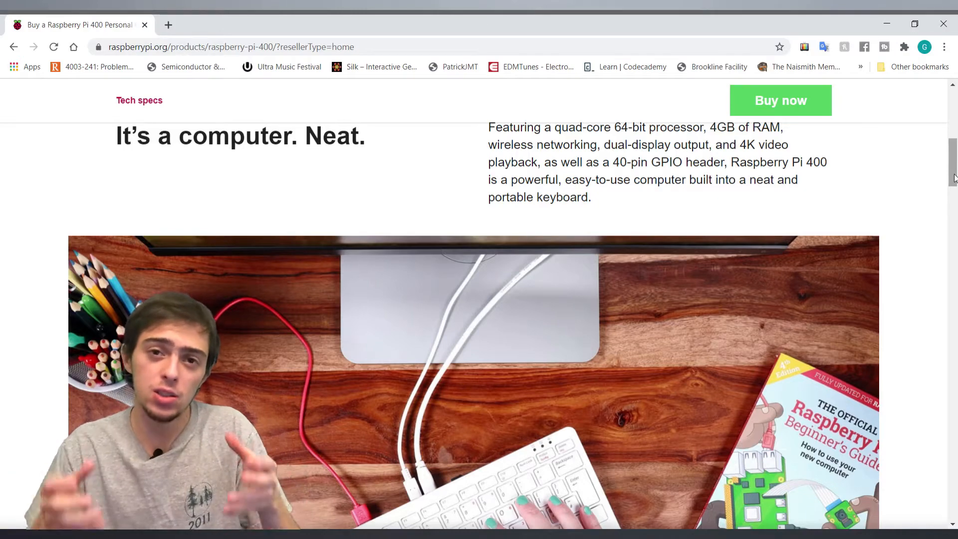
scroll(down, 3)
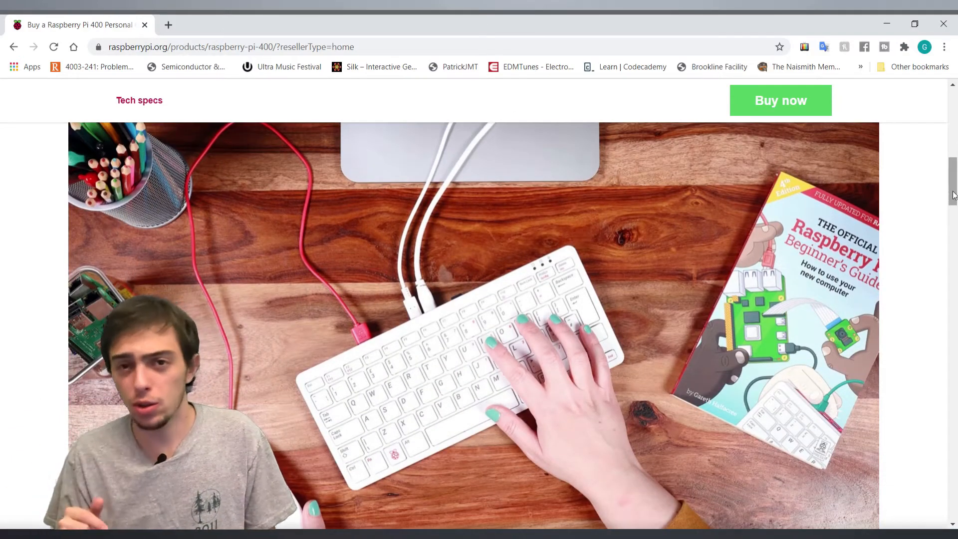
scroll(down, 3)
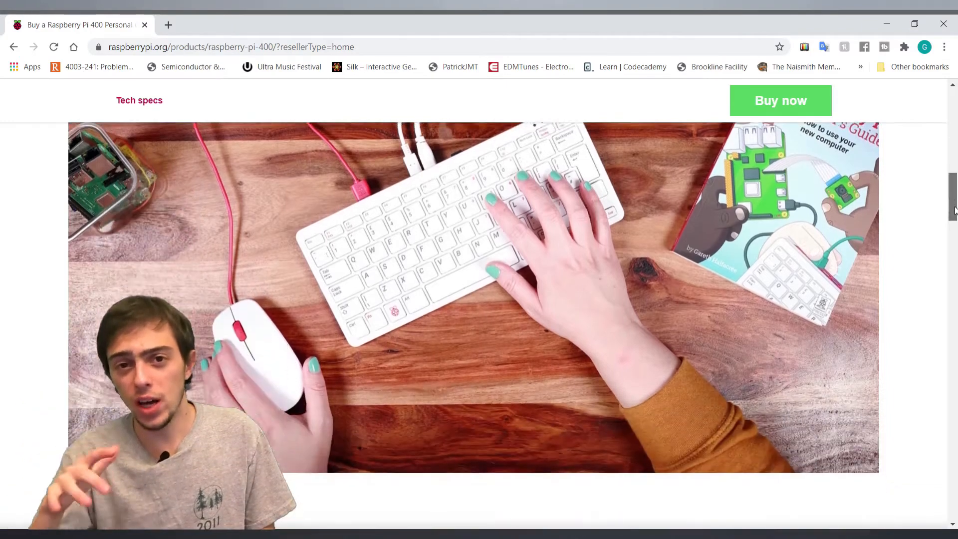
scroll(down, 3)
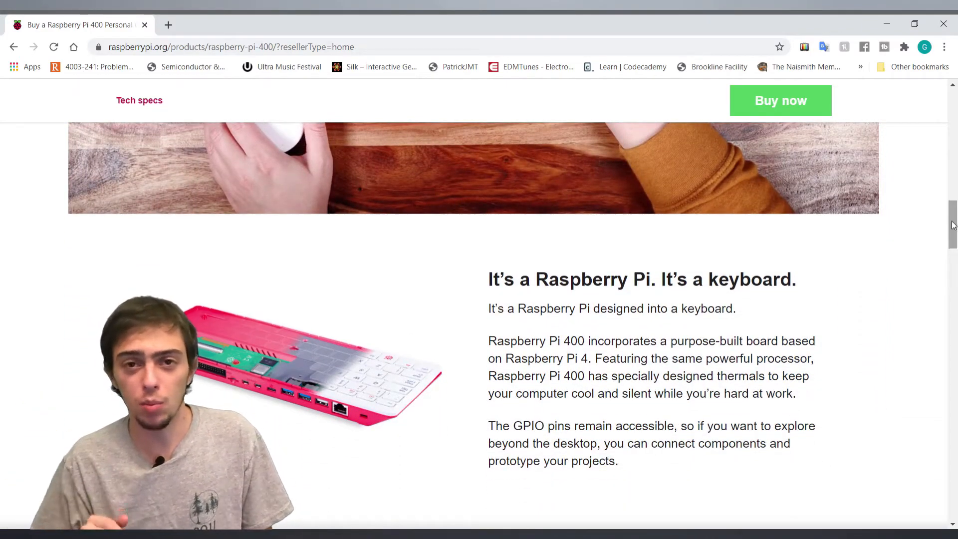
scroll(down, 3)
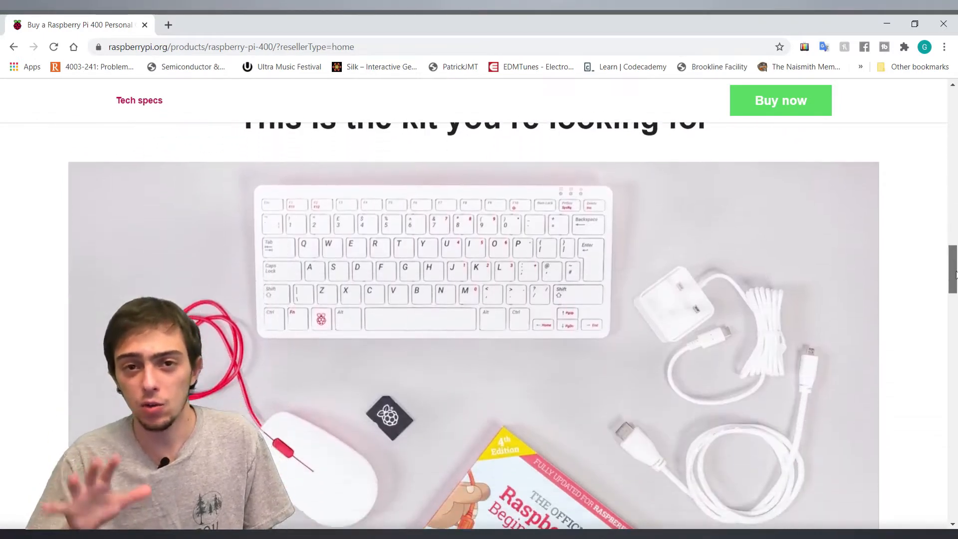
scroll(down, 3)
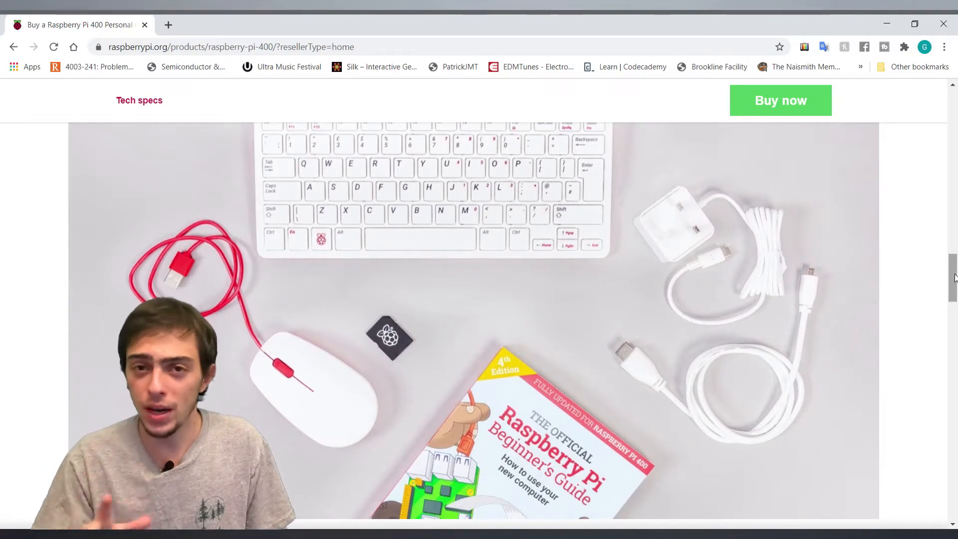
scroll(down, 3)
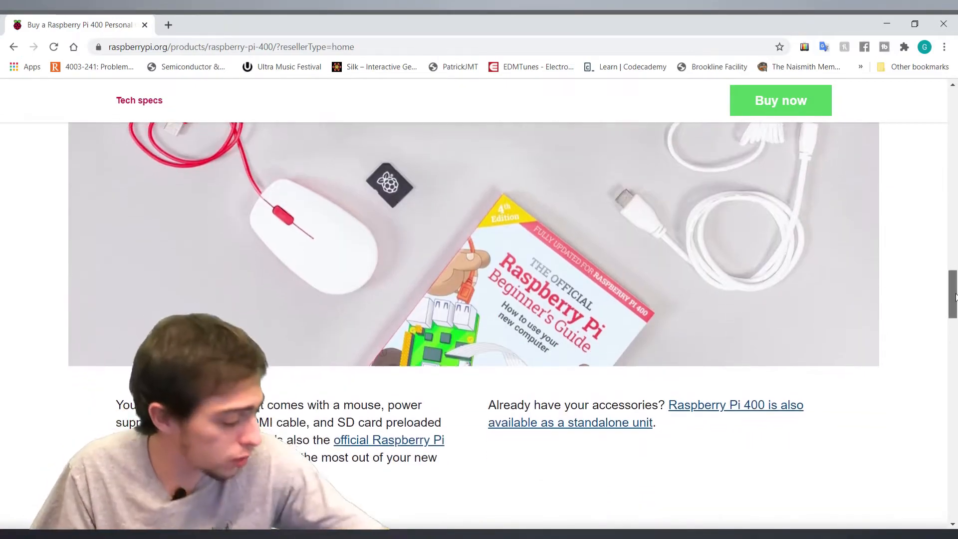
scroll(down, 3)
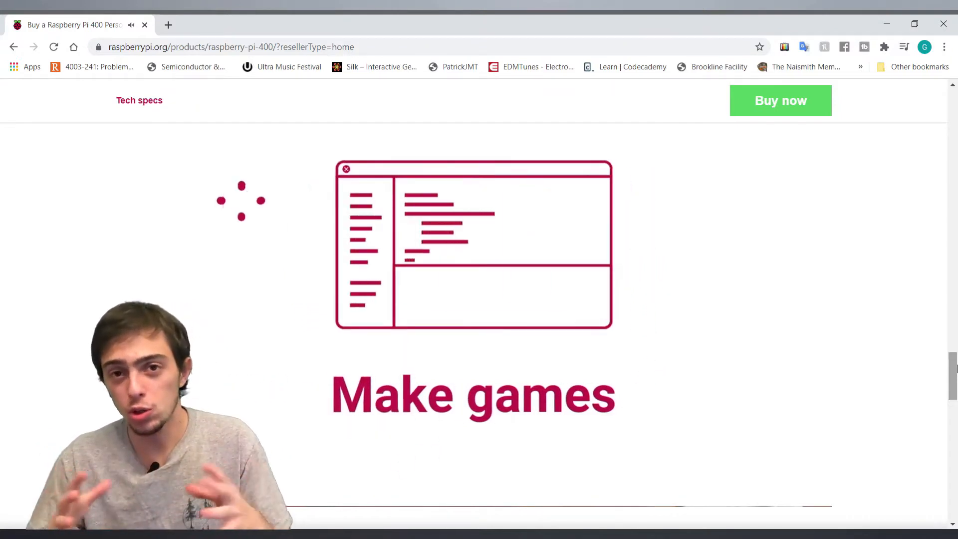
- Scroll past the video and 'For teachers' section to the Buy Raspberry Pi 400 Personal Computer Kit box
scroll(down, 3)
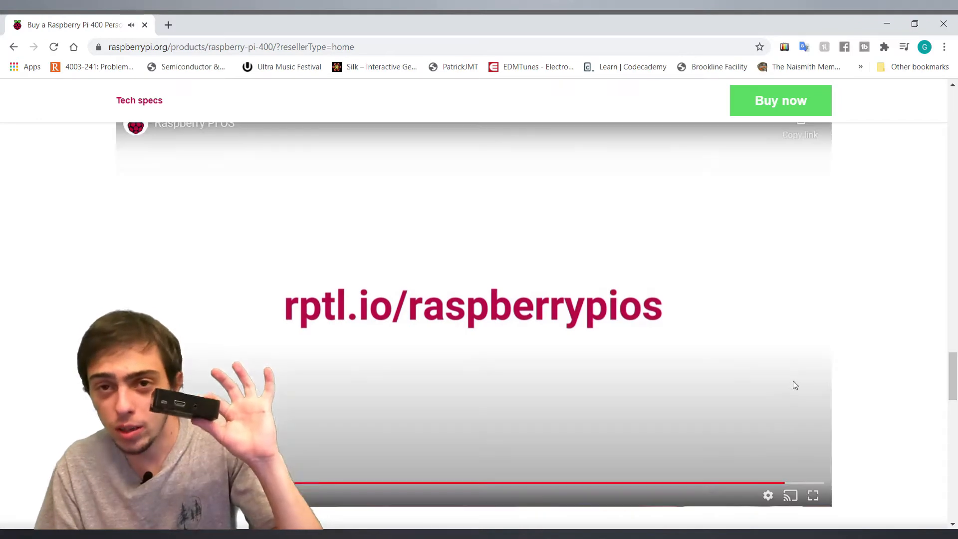
scroll(down, 3)
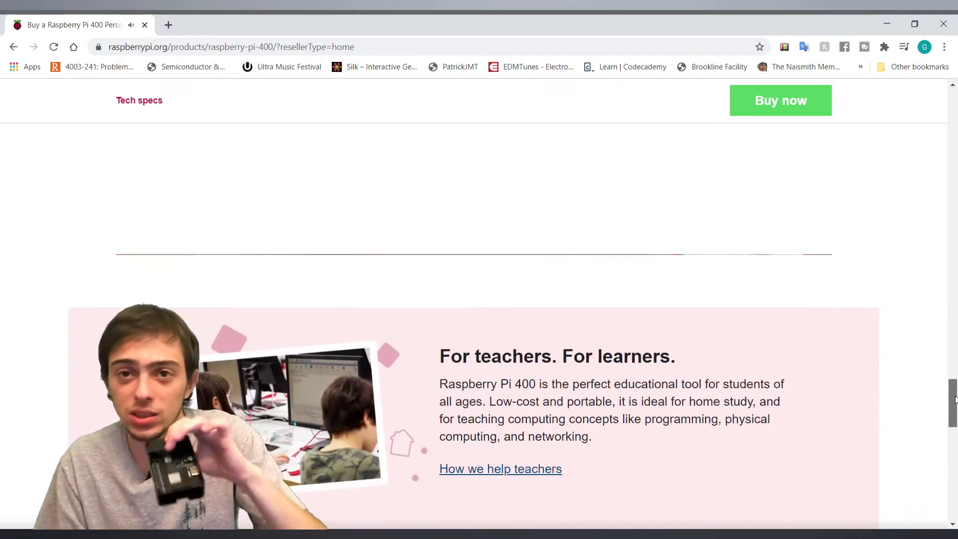
scroll(down, 3)
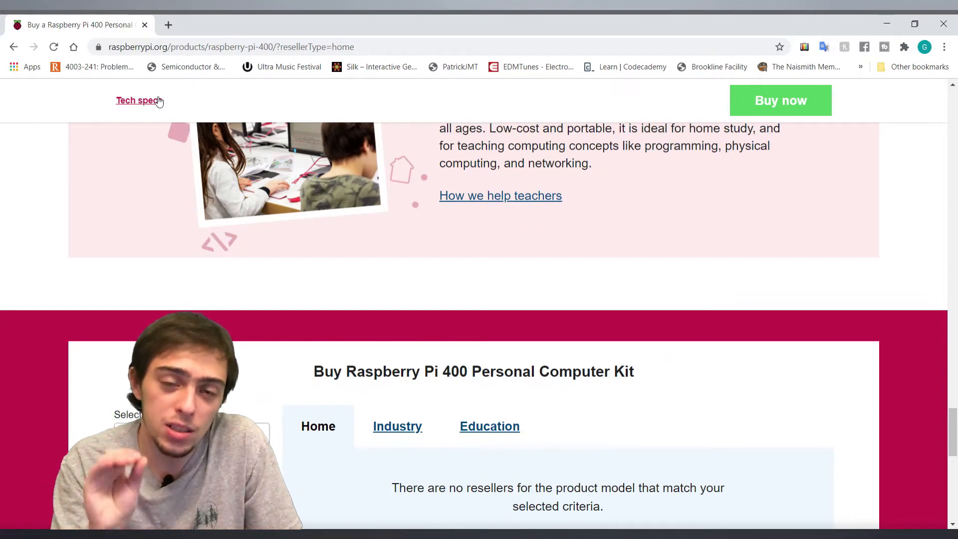
- Open the Raspberry Pi 400 Tech Specs page and scroll through the specification list and regional variants
click(137, 100)
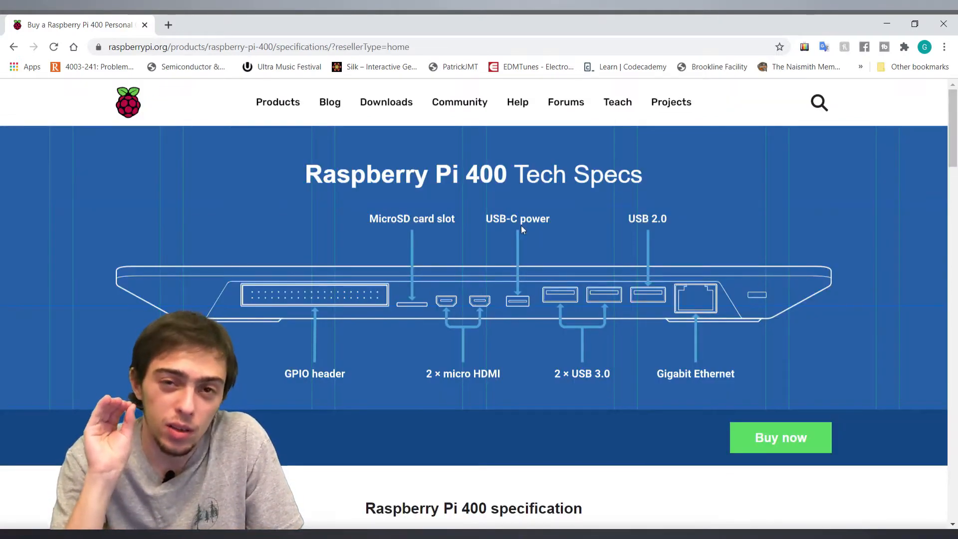
mouse_move(748, 264)
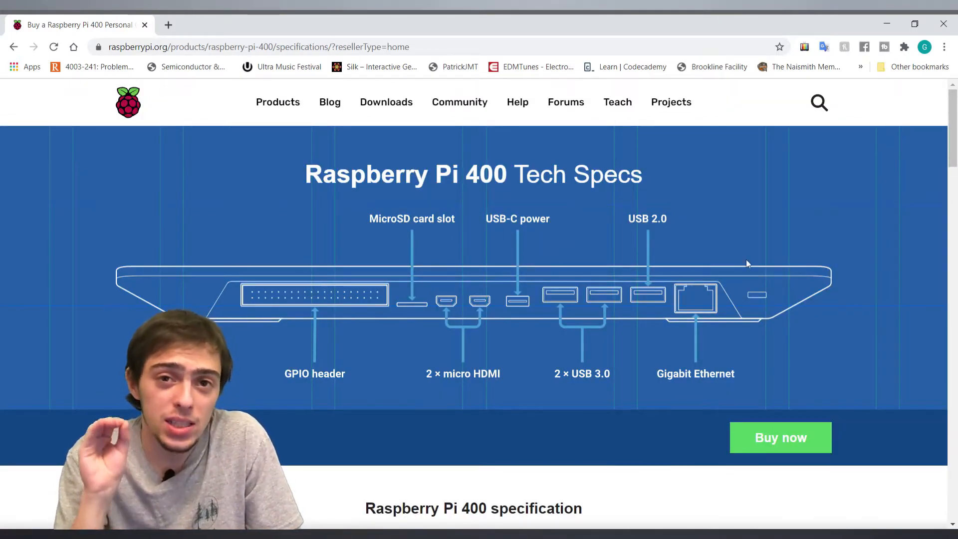
scroll(down, 3)
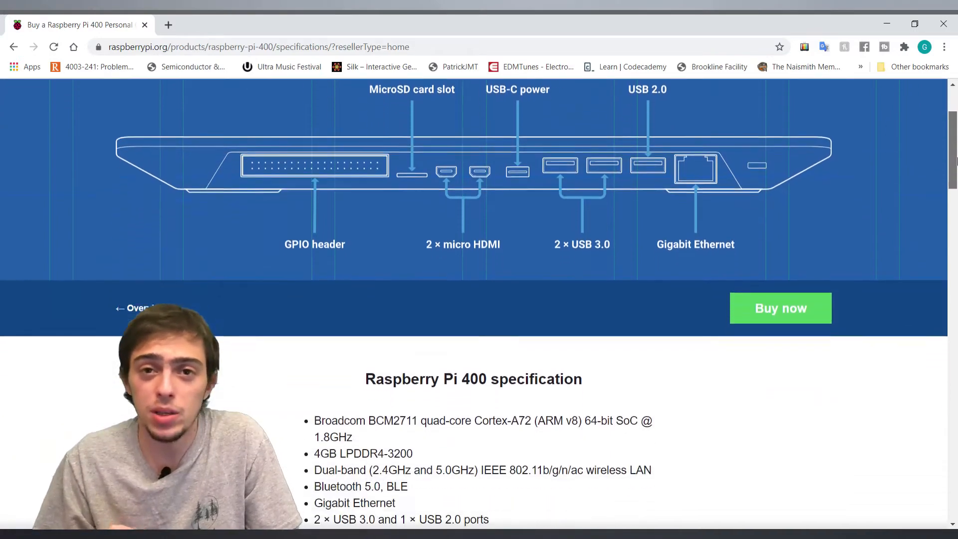
scroll(down, 3)
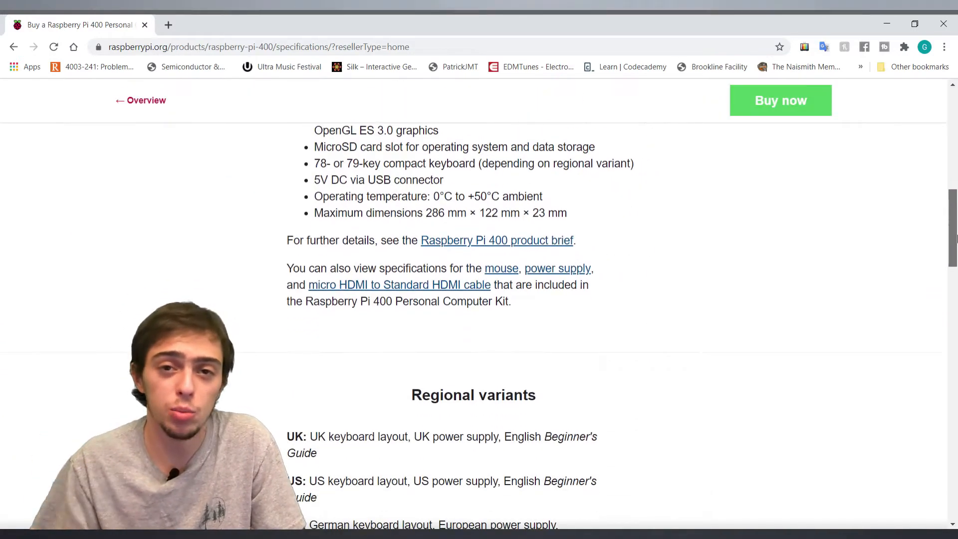
scroll(up, 3)
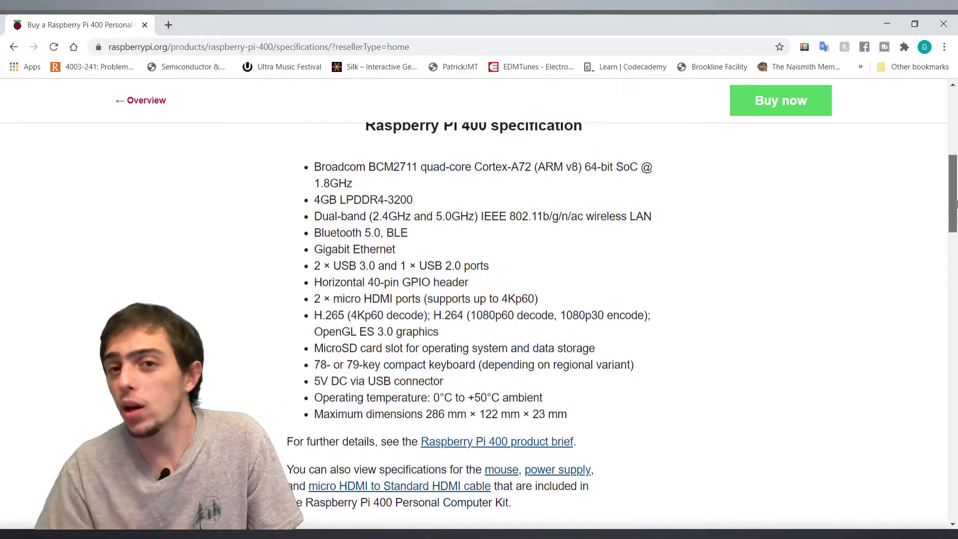
scroll(up, 3)
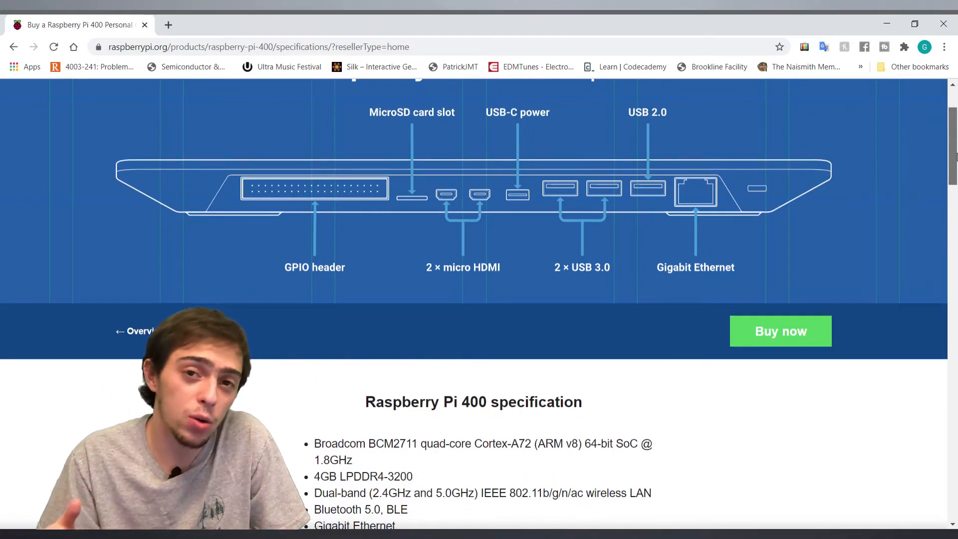
scroll(down, 3)
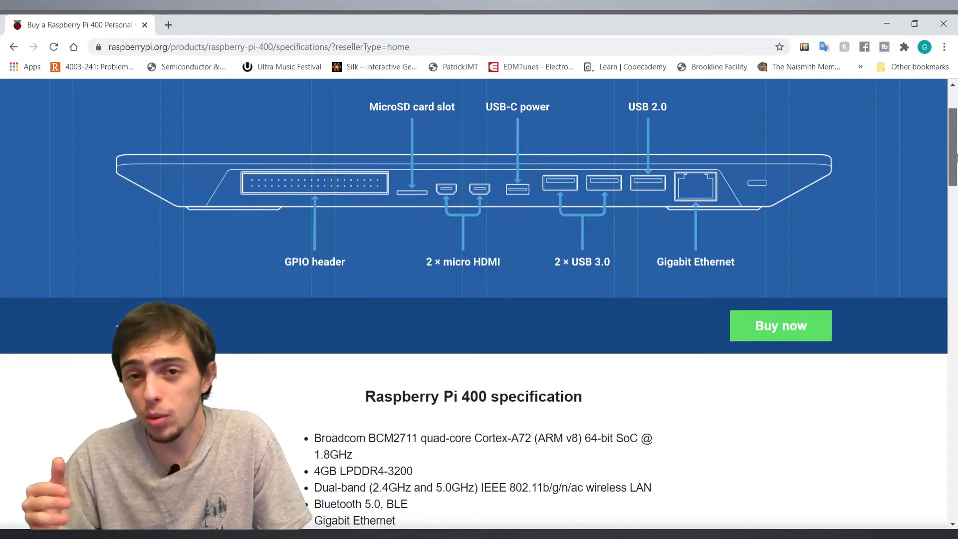